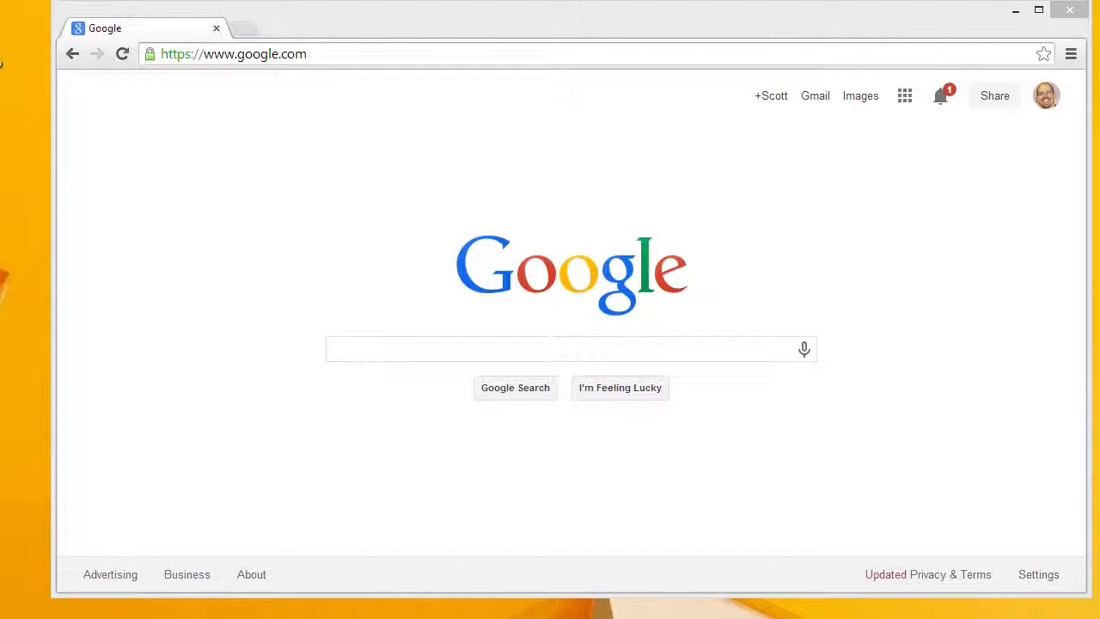
pyautogui.moveTo(292, 361)
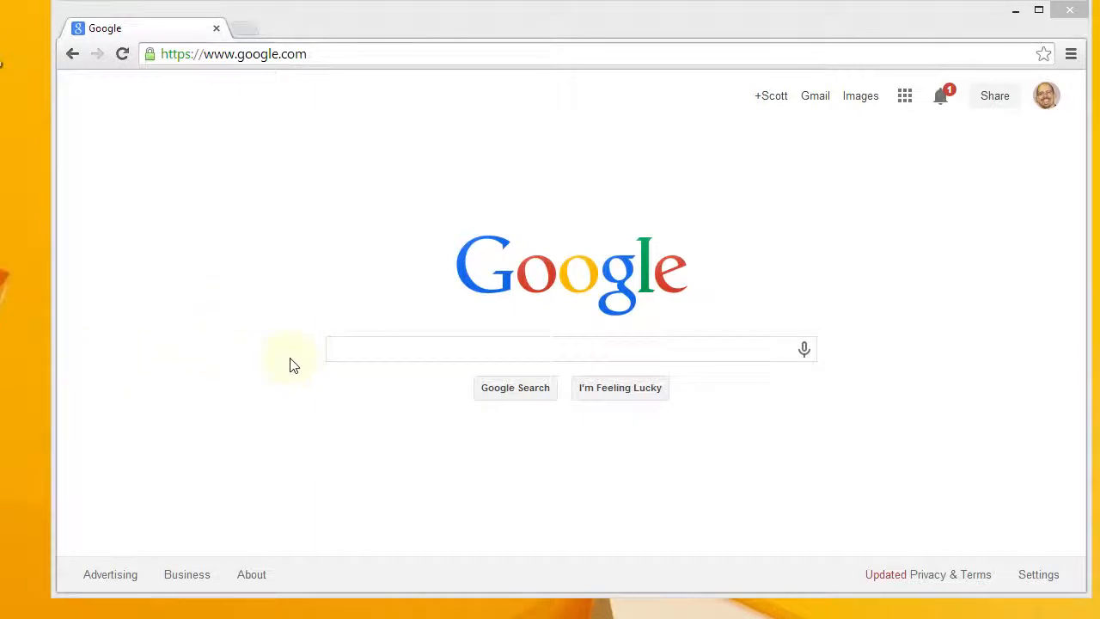
# Open the motherboard photo 004.JPG in Paint.NET.
pyautogui.write('v')
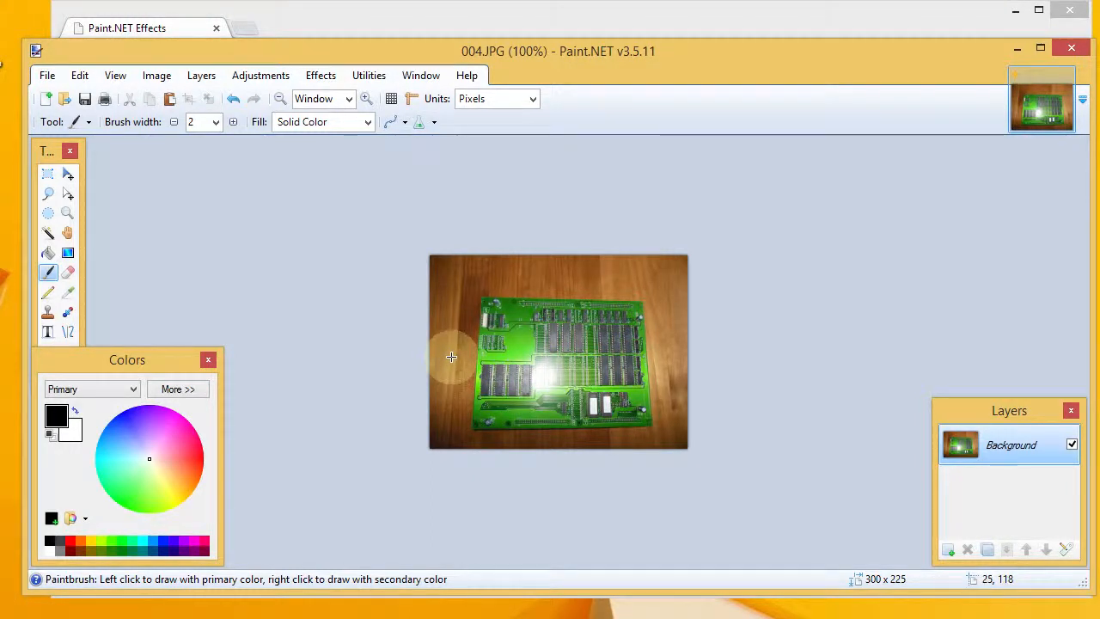
pyautogui.moveTo(771, 384)
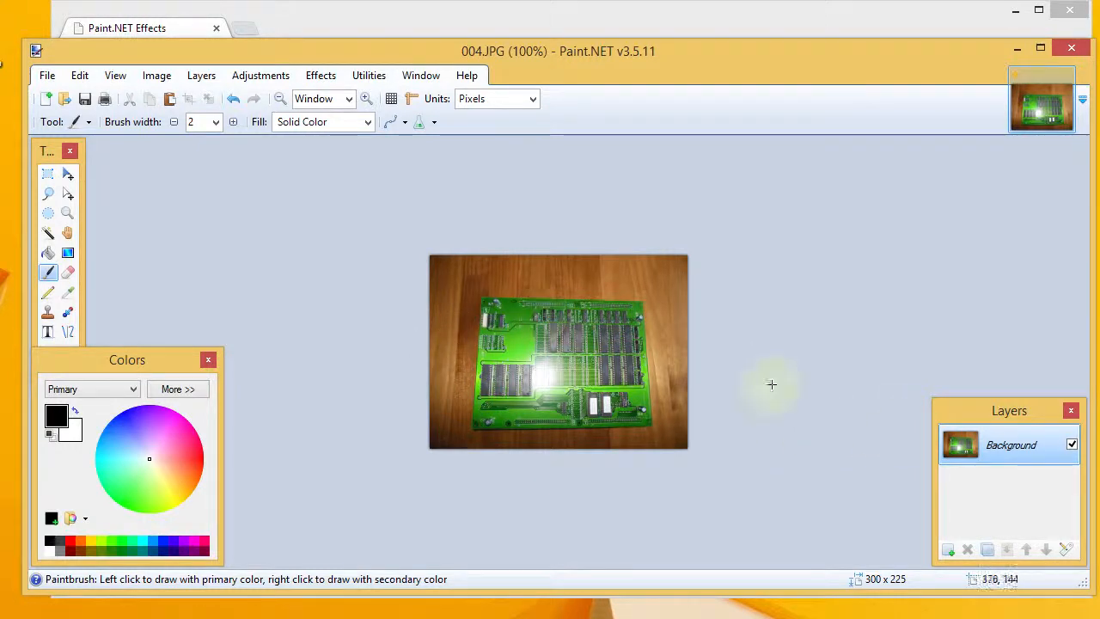
# Add a transparent Layer 2 and swap colors so dark is primary, white secondary.
pyautogui.click(947, 549)
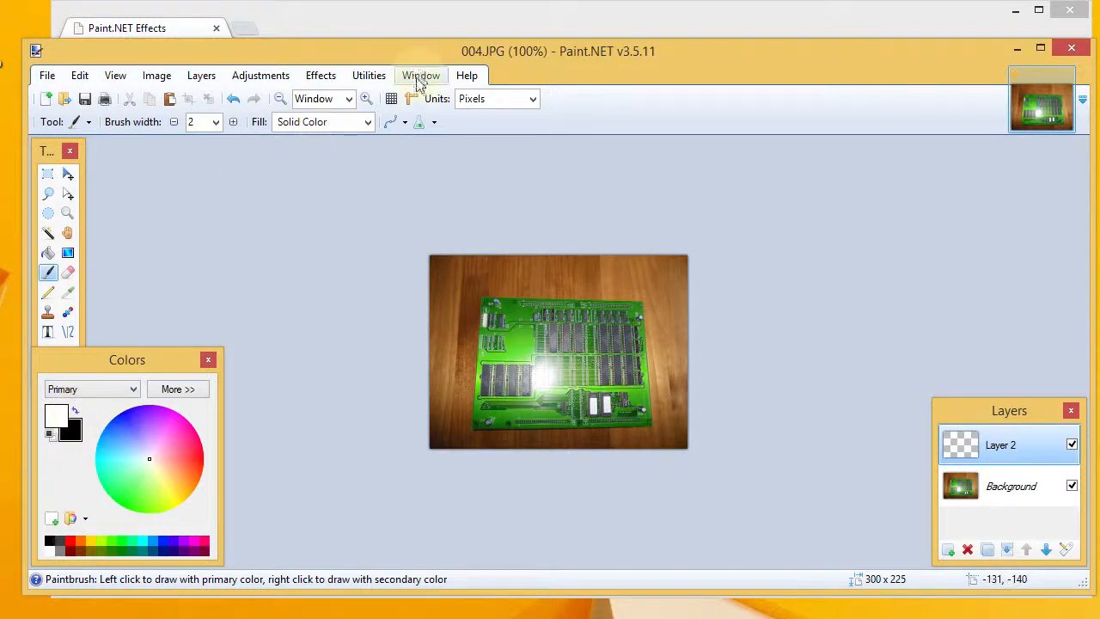
pyautogui.click(56, 415)
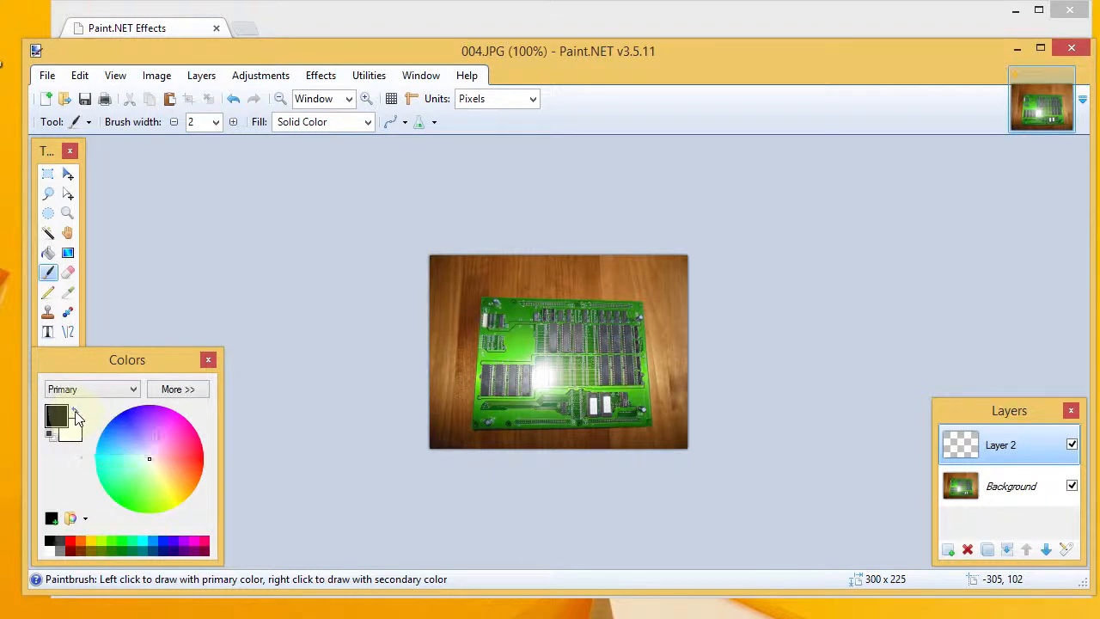
pyautogui.moveTo(68, 350)
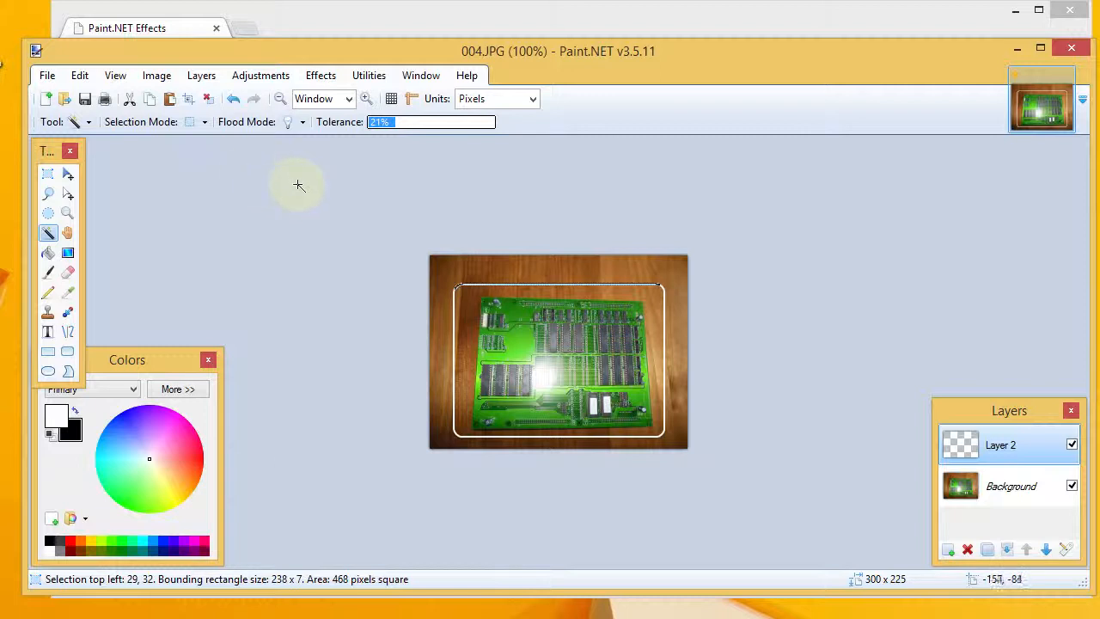
# Outline the board with a white rounded-rectangle border on Layer 2.
pyautogui.click(79, 75)
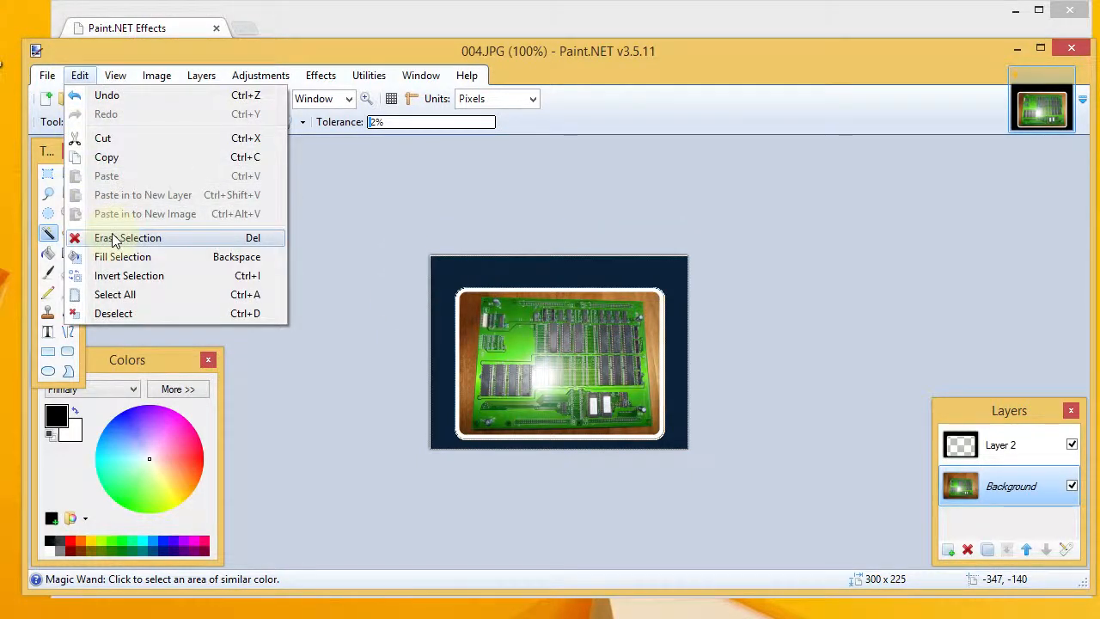